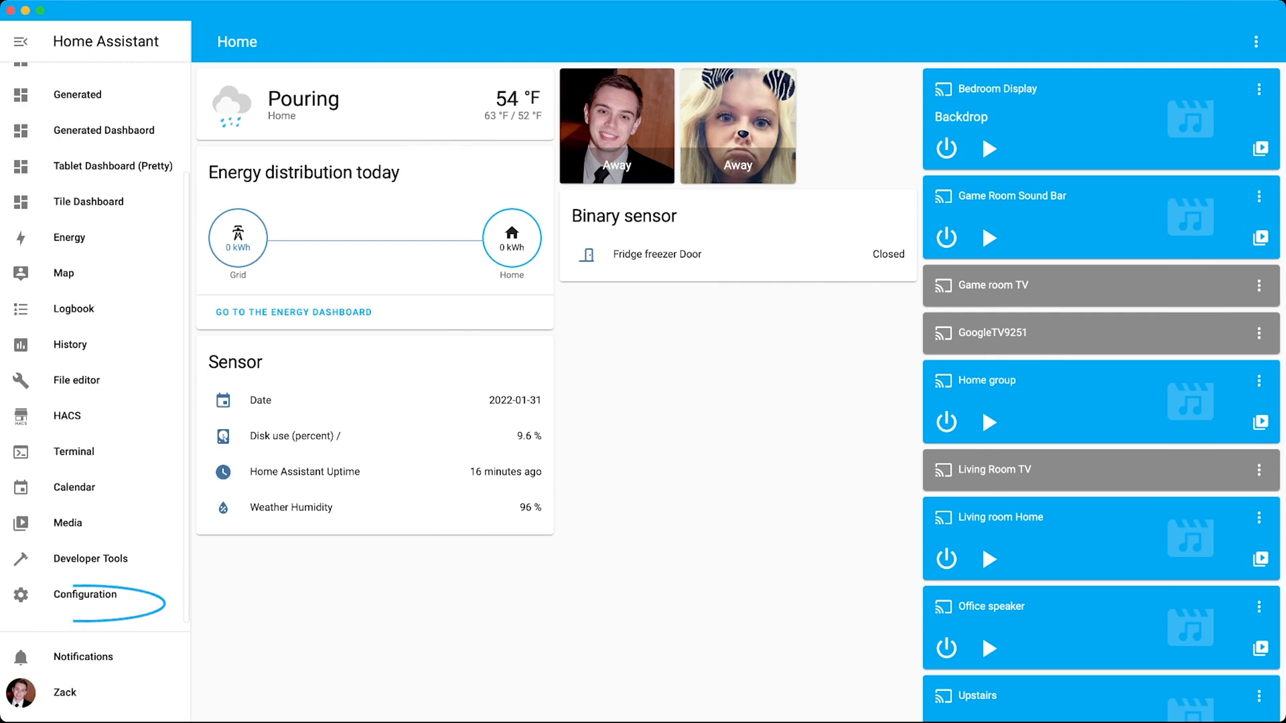
# Go to Configuration, then Add-ons, Backups & Supervisor
pyautogui.click(85, 595)
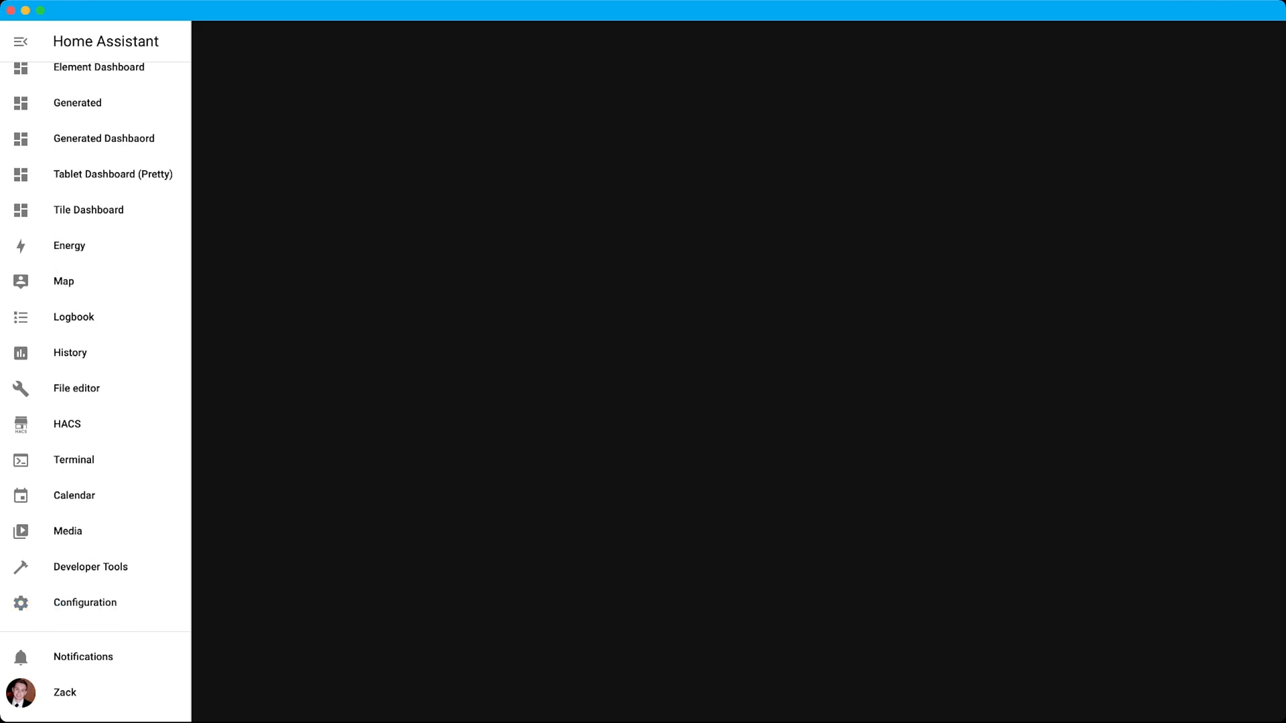
pyautogui.click(85, 602)
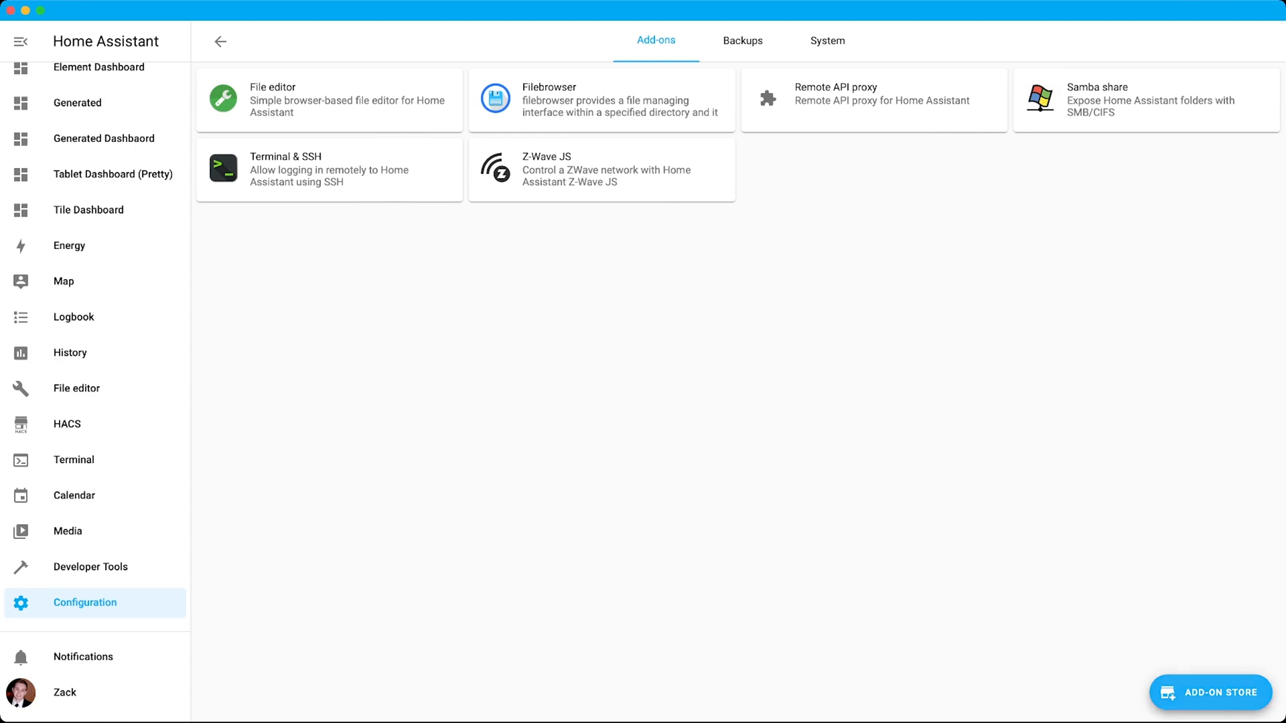
# Search the add-on store for 'vlc' and open the VLC add-on page
pyautogui.click(1211, 692)
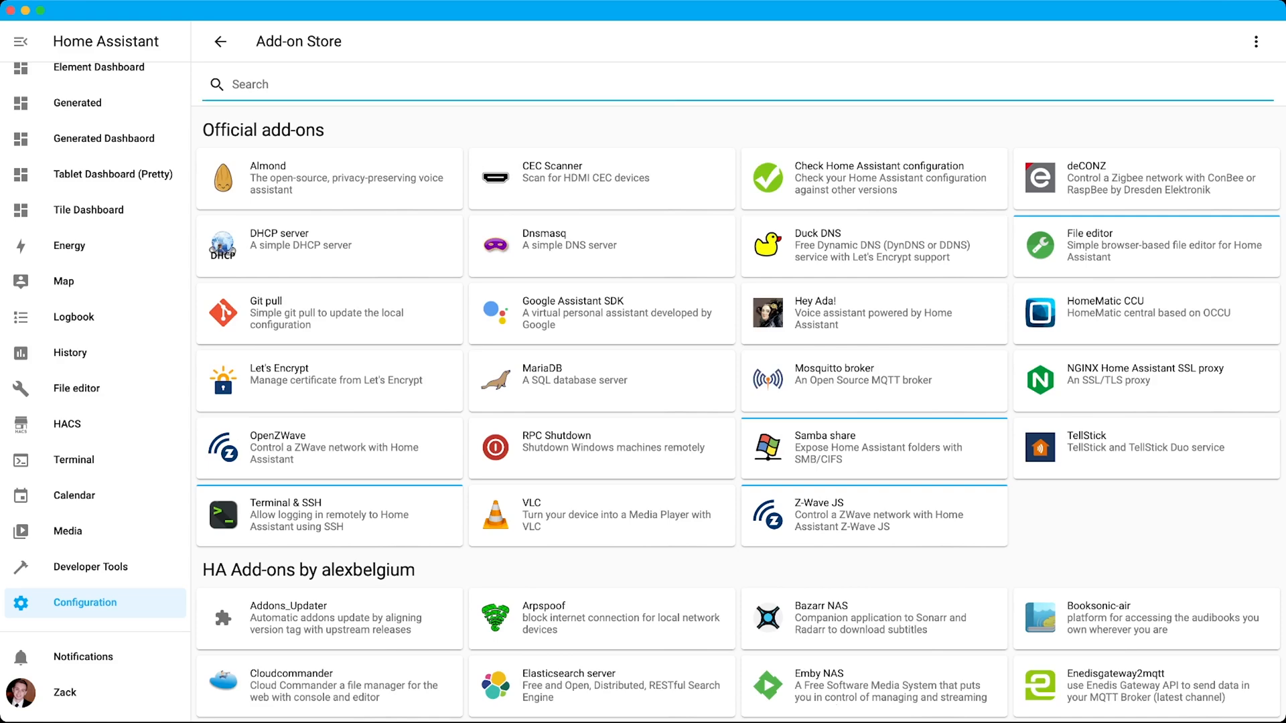
pyautogui.write('vlc')
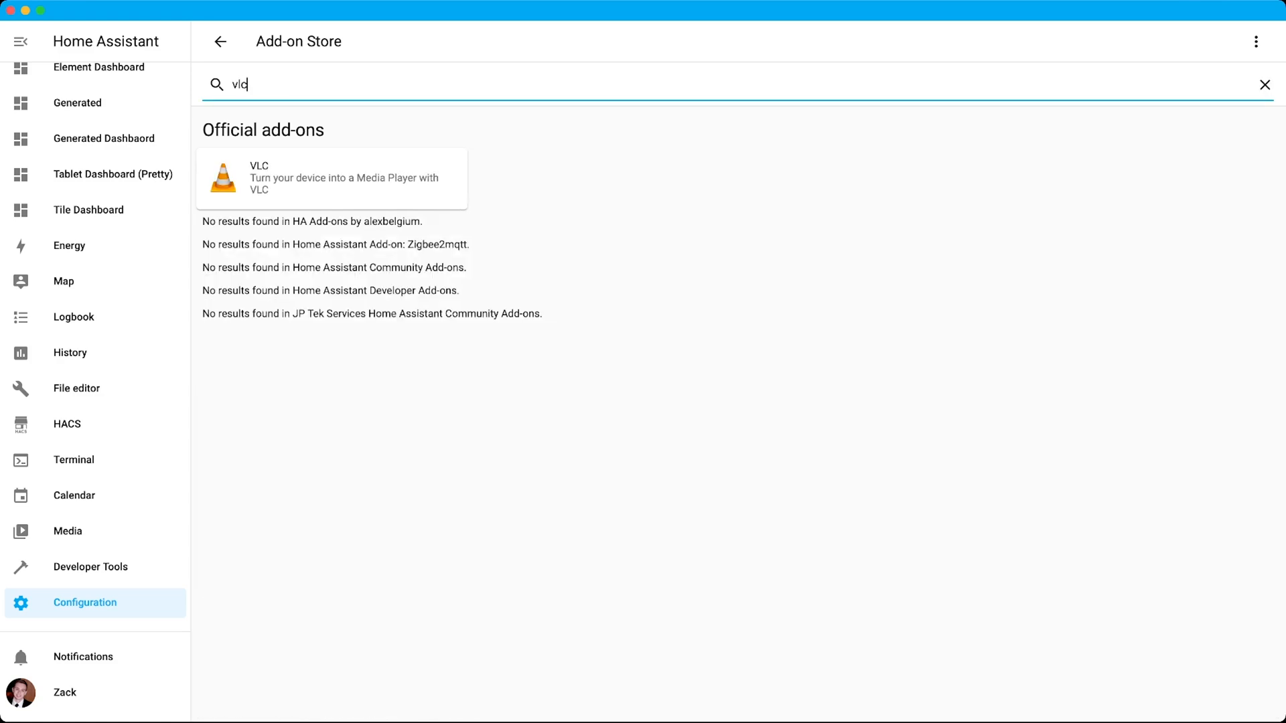
pyautogui.click(331, 178)
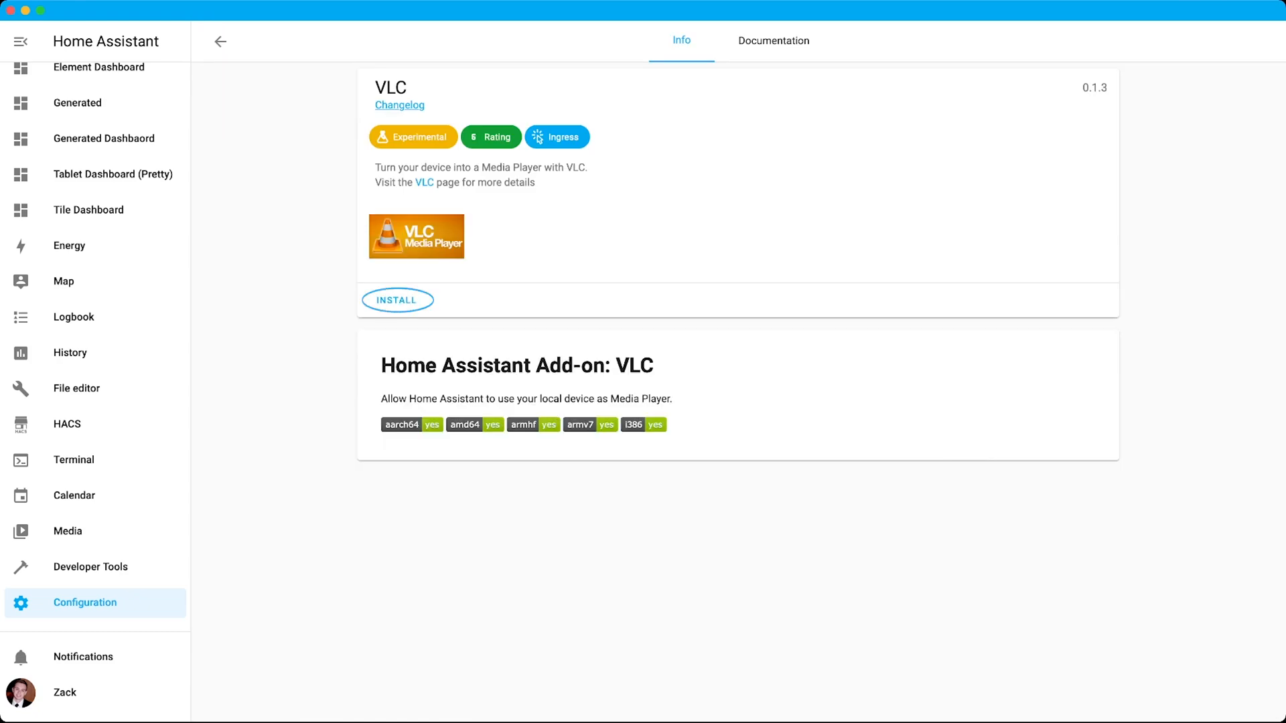
# Install and start the VLC add-on, then return to Configuration
pyautogui.click(397, 300)
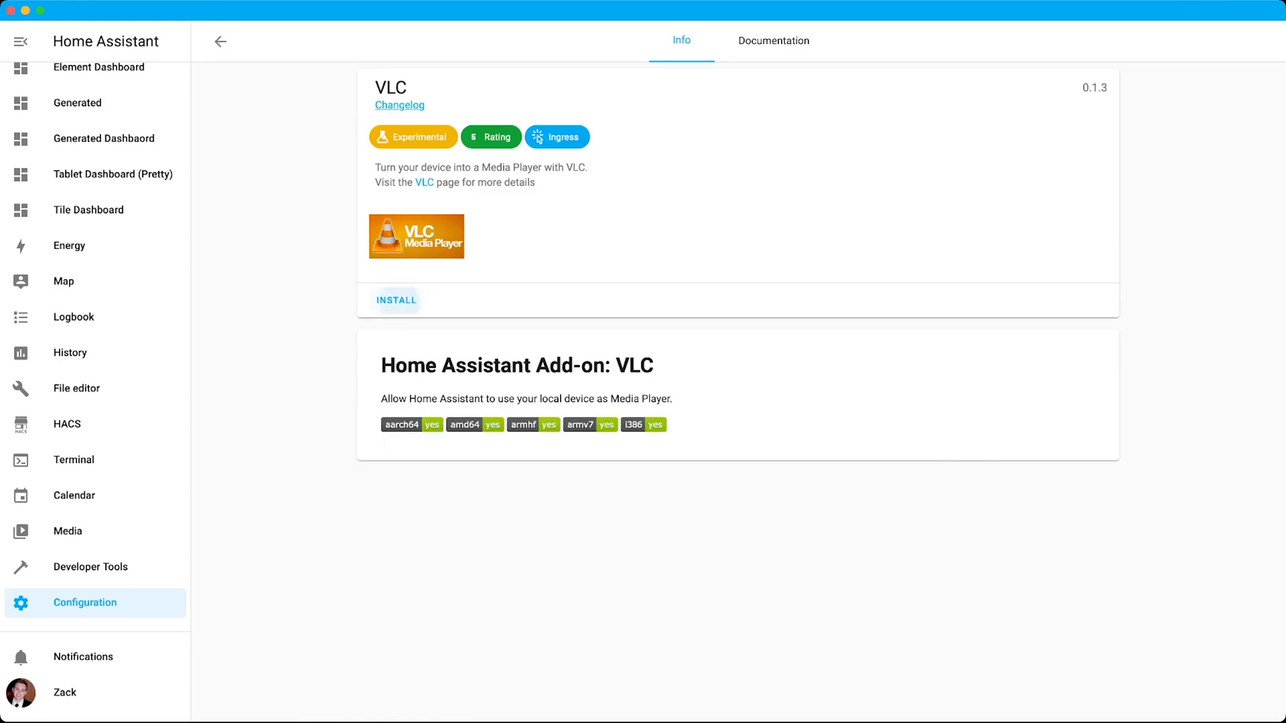
pyautogui.click(396, 299)
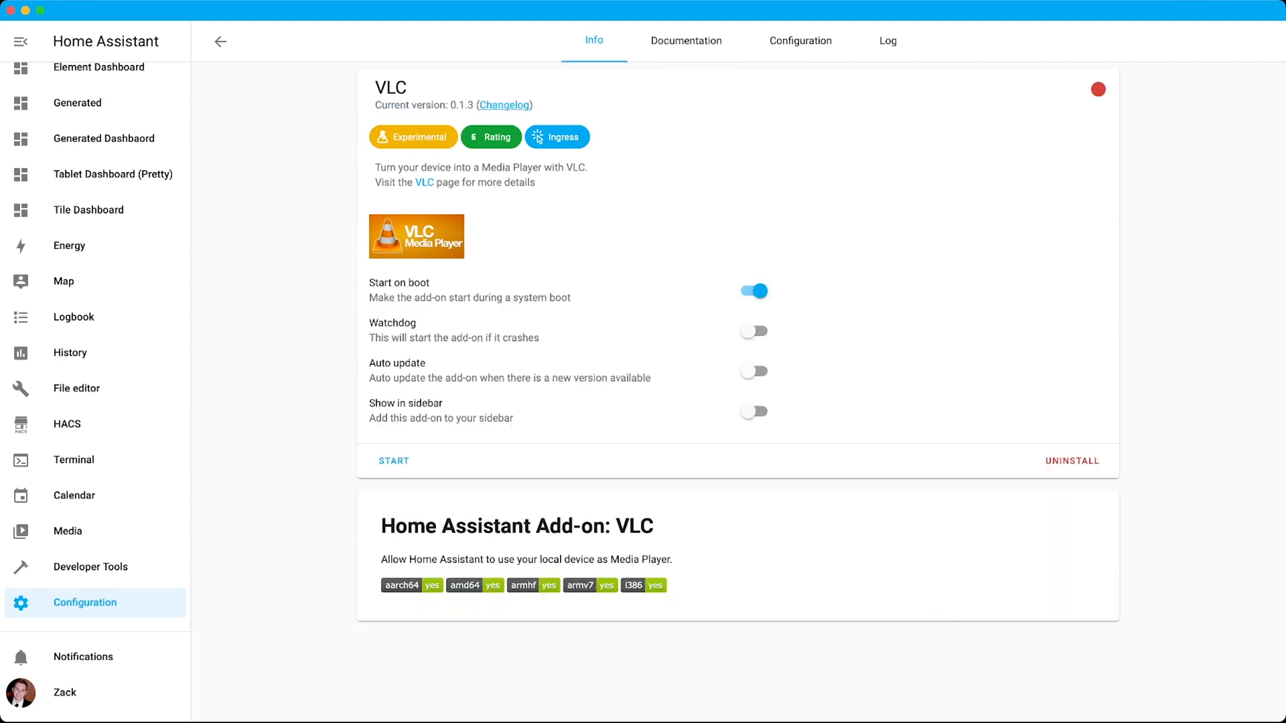
pyautogui.click(395, 460)
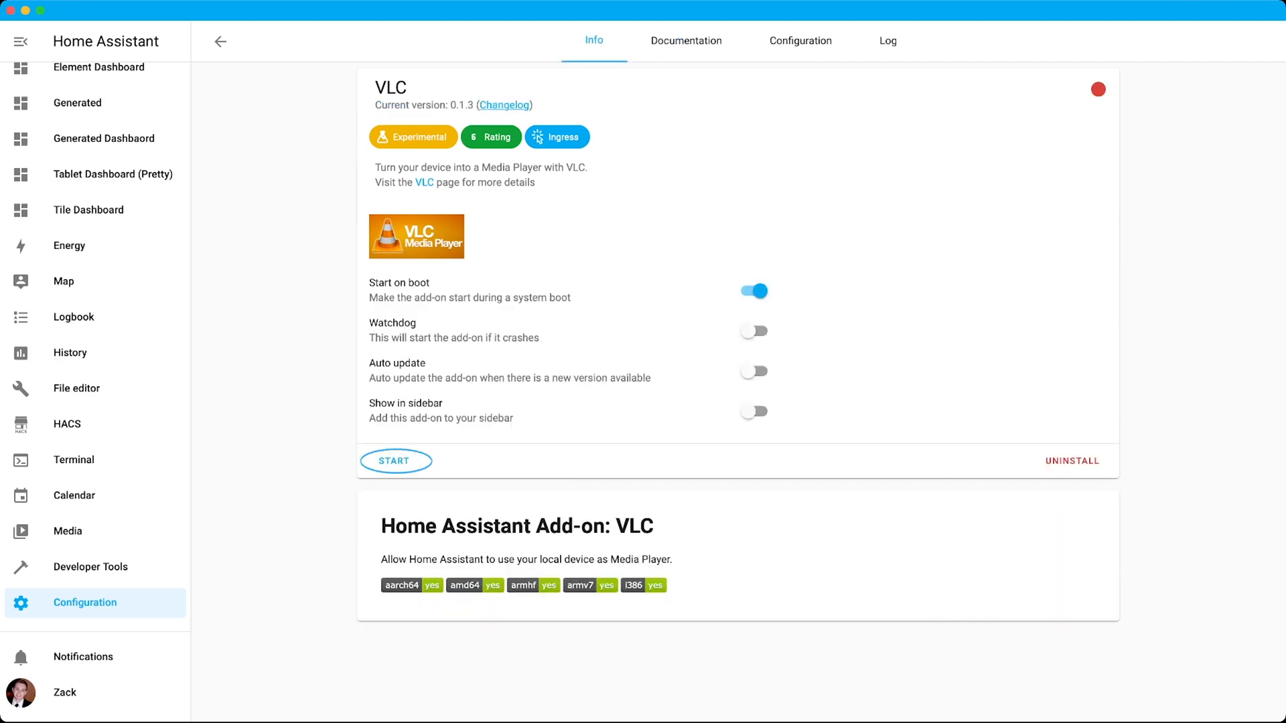
pyautogui.click(395, 460)
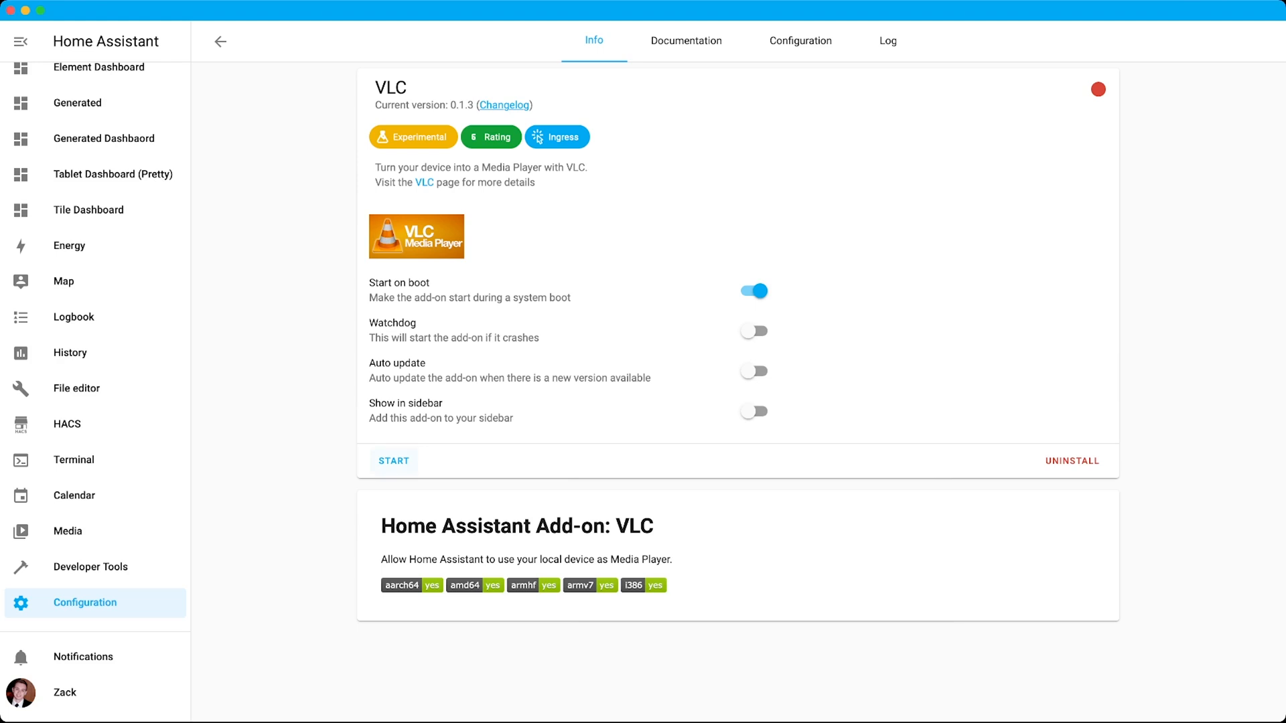
pyautogui.click(394, 460)
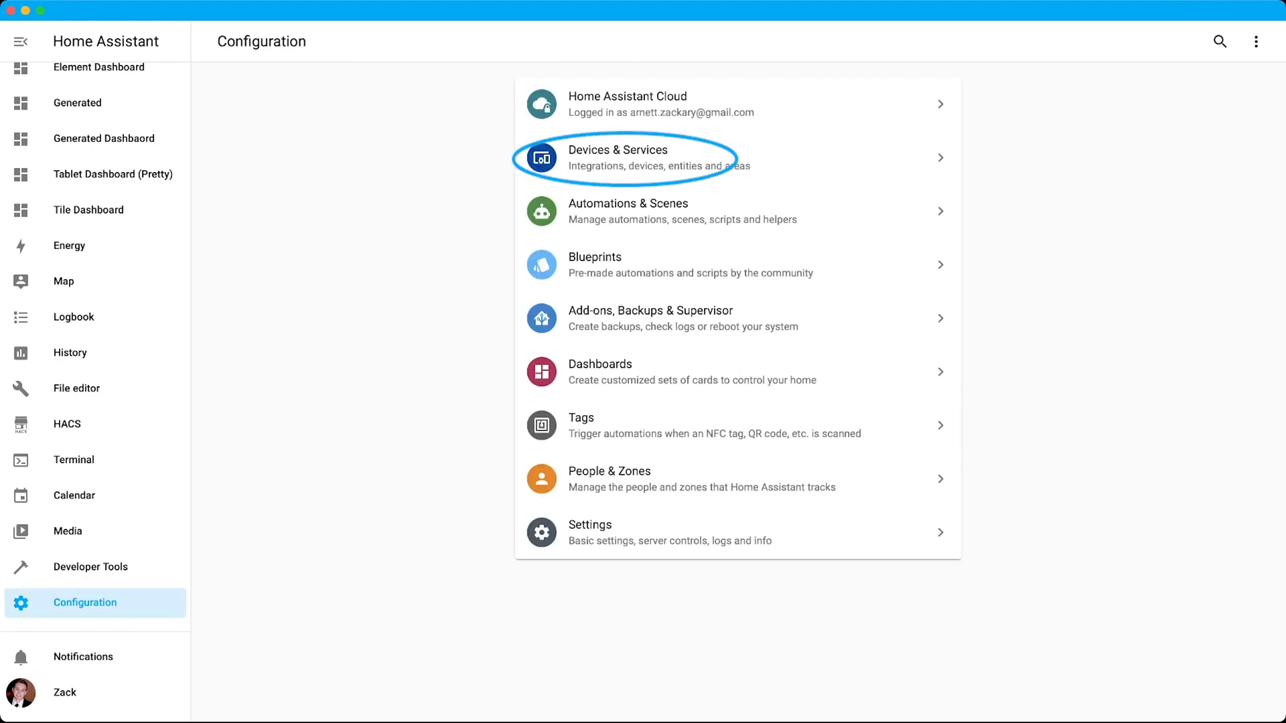
# In Devices & Services, configure the discovered core-vlc integration and finish setup
pyautogui.click(628, 158)
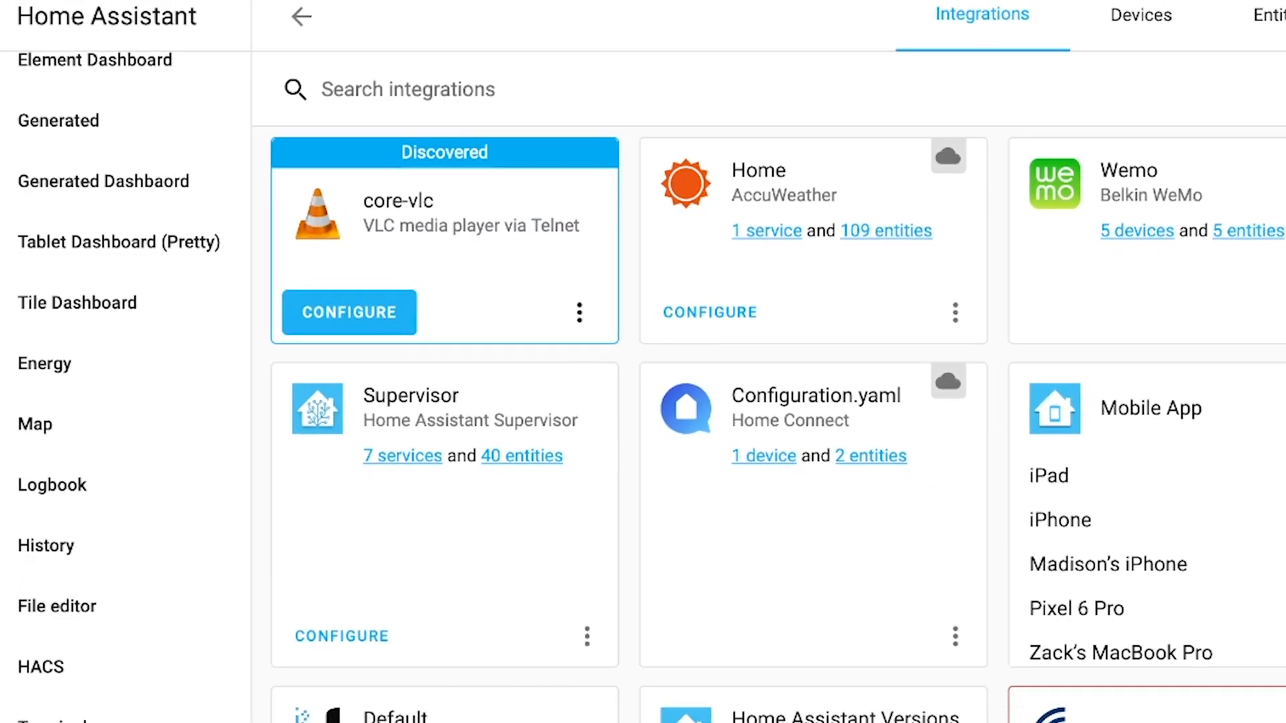
pyautogui.click(348, 312)
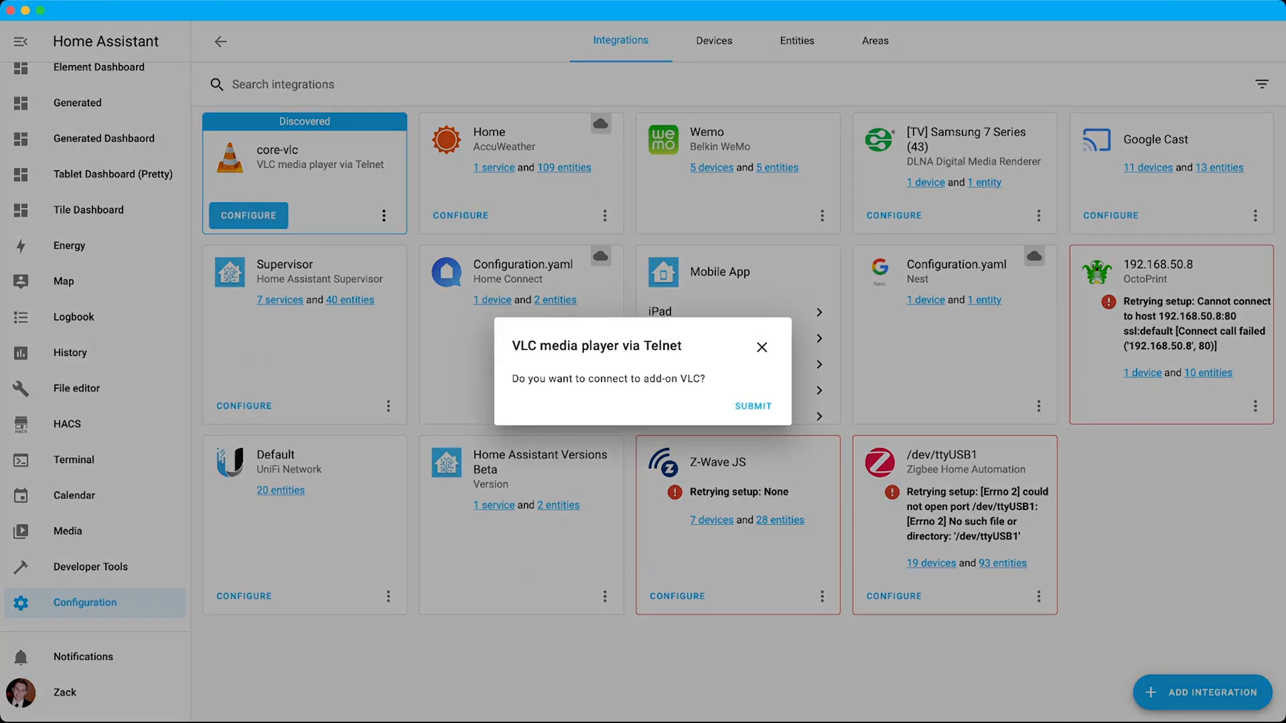
pyautogui.click(752, 406)
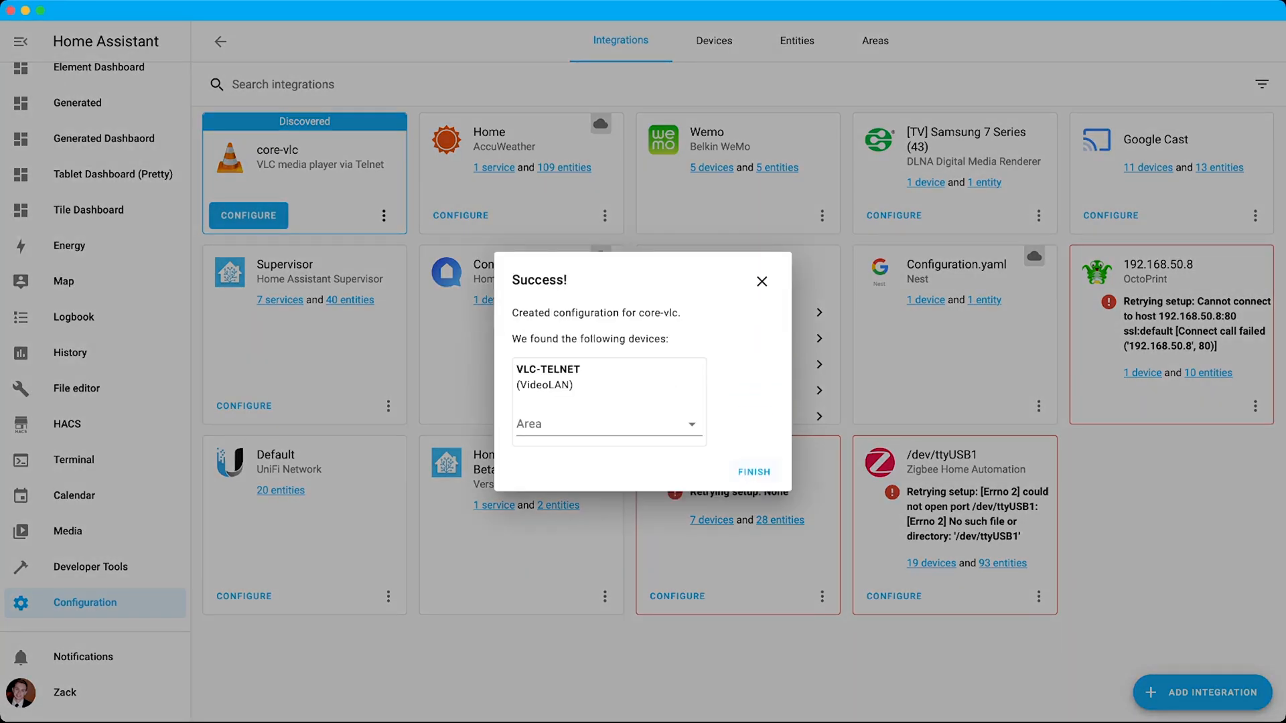
pyautogui.click(752, 472)
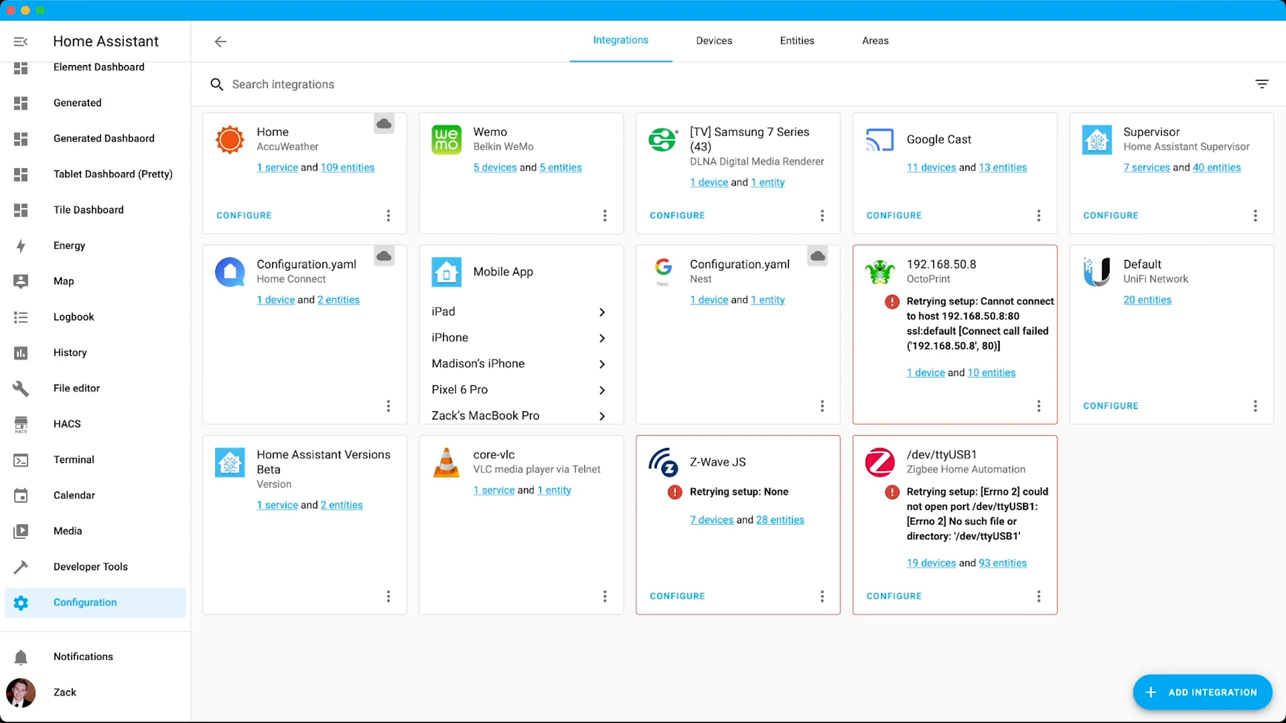
# Open Media and select VLC-TELNET as the playback device
pyautogui.click(69, 530)
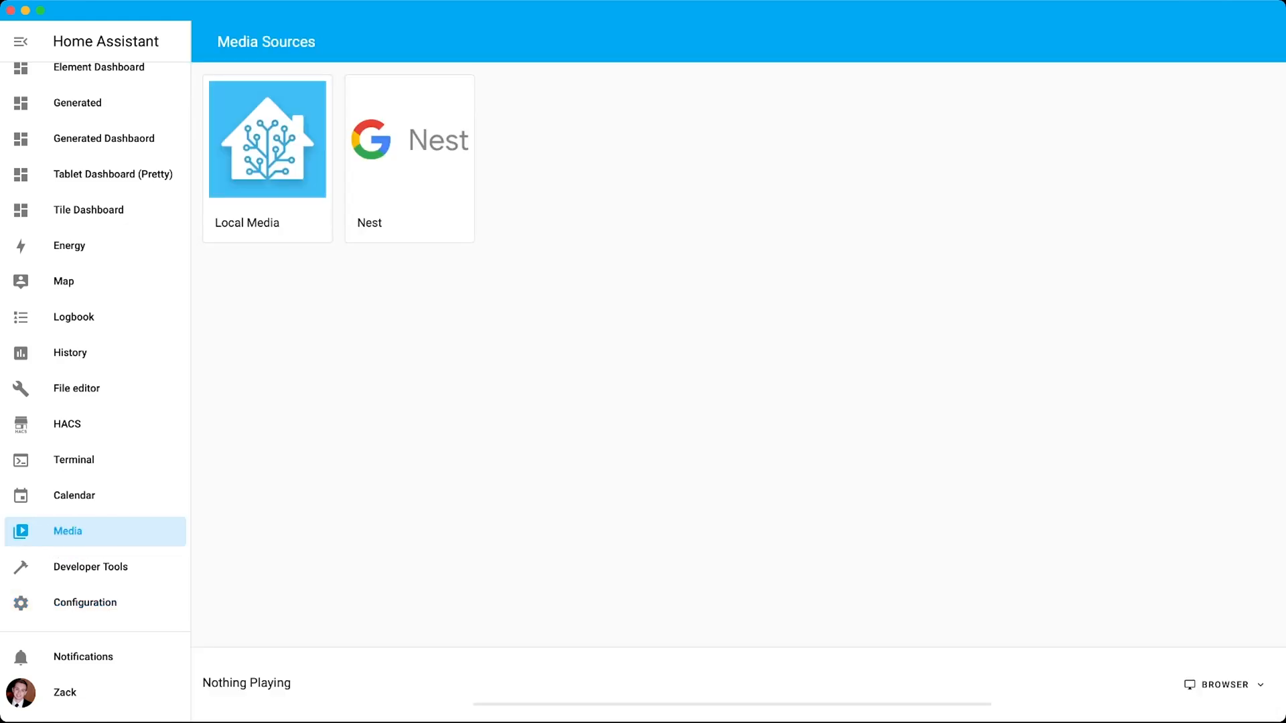
pyautogui.click(1227, 685)
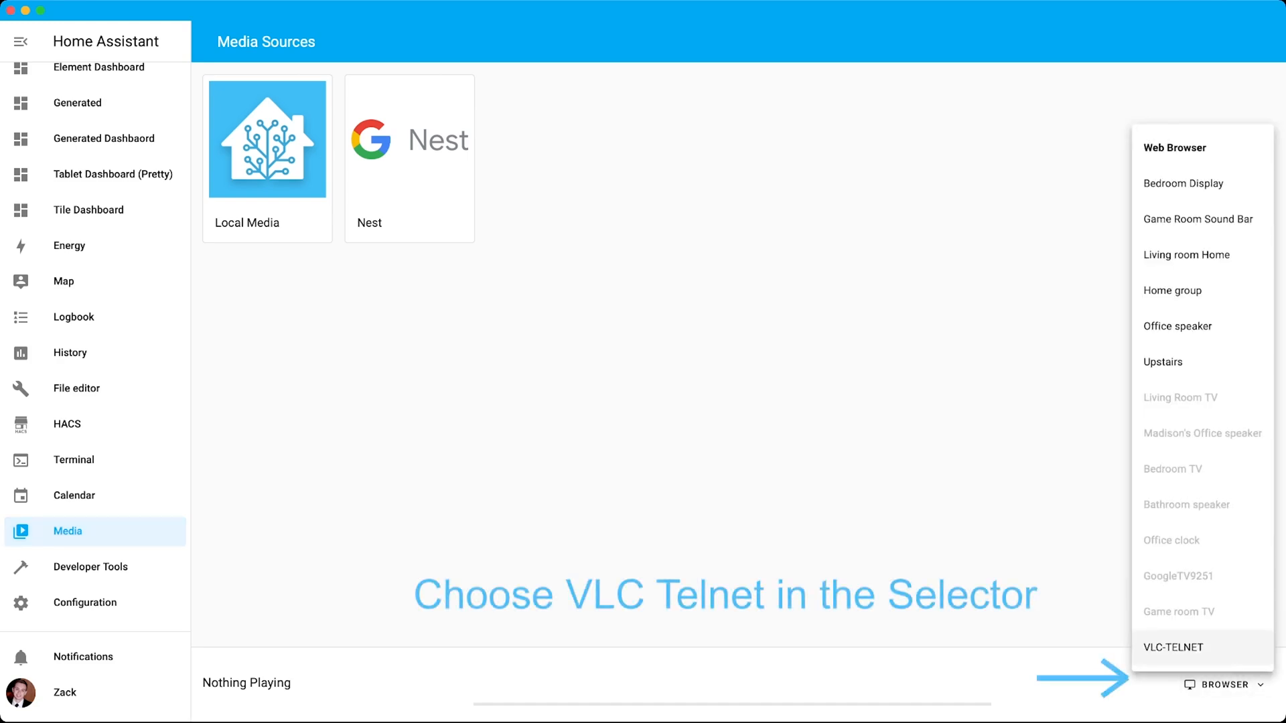
pyautogui.click(1173, 647)
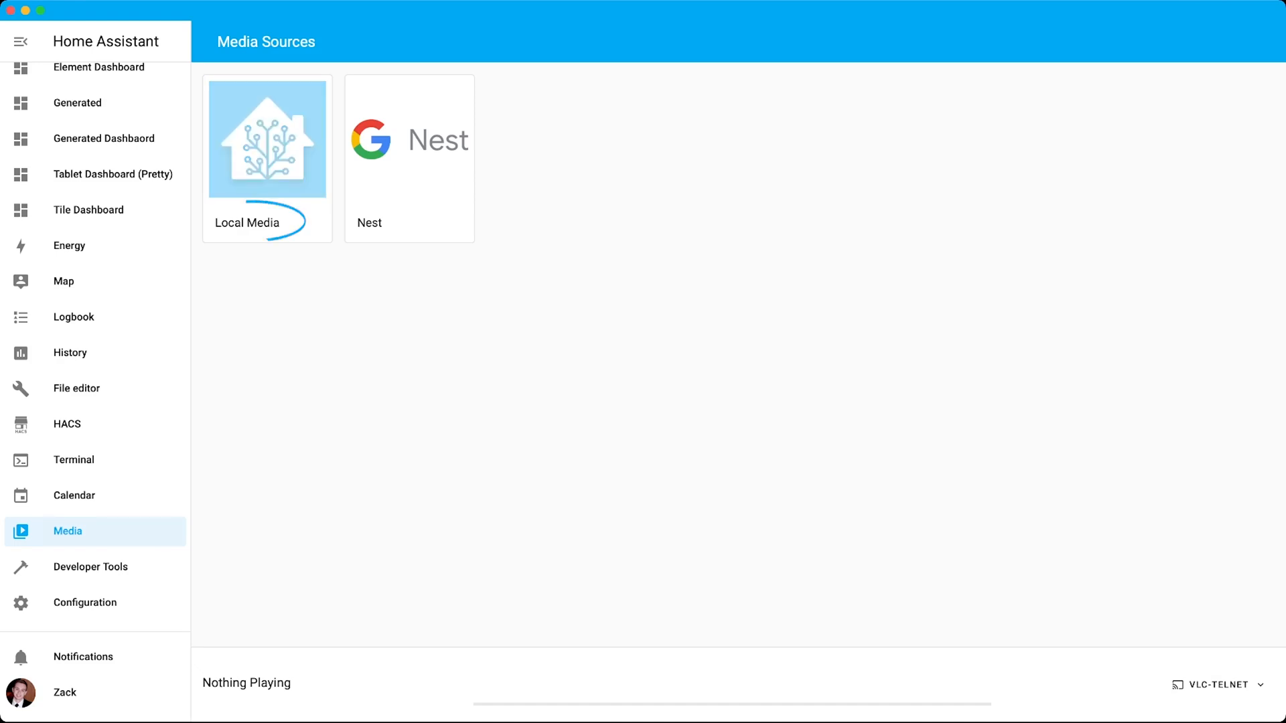
# Play Bisou_Melodica from Local Media on VLC-TELNET, then pause it
pyautogui.click(266, 139)
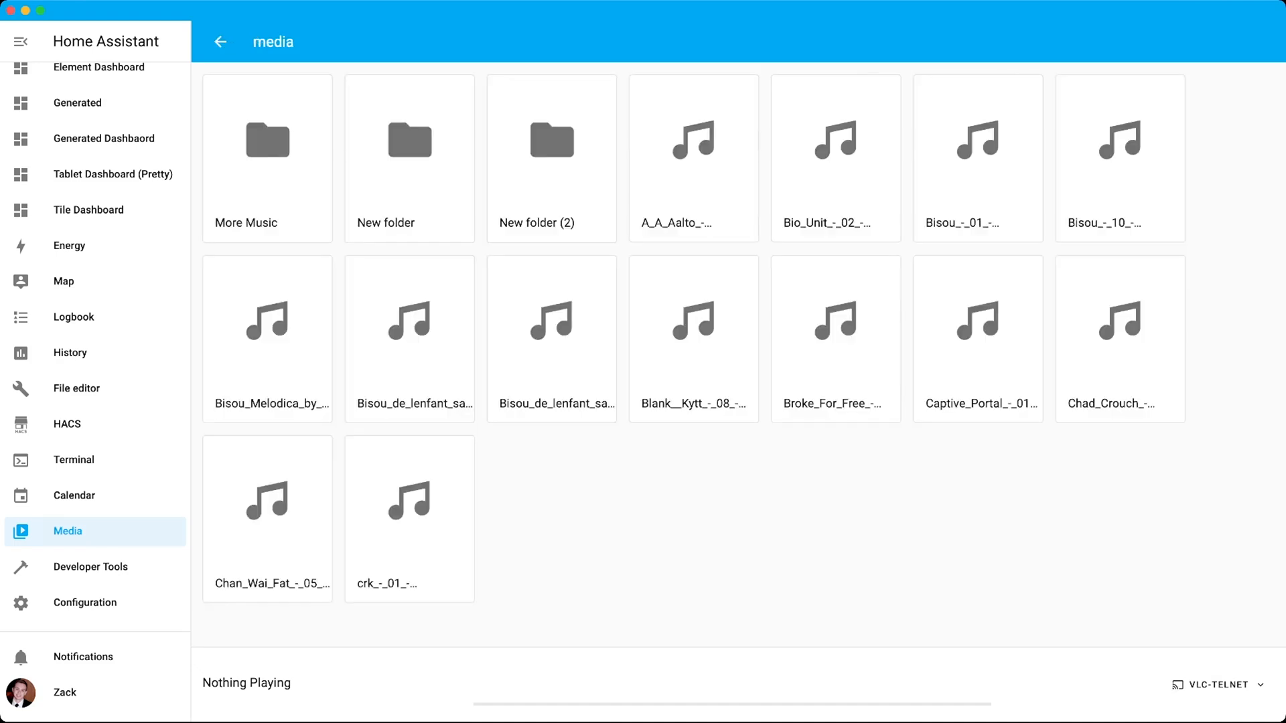
pyautogui.click(552, 322)
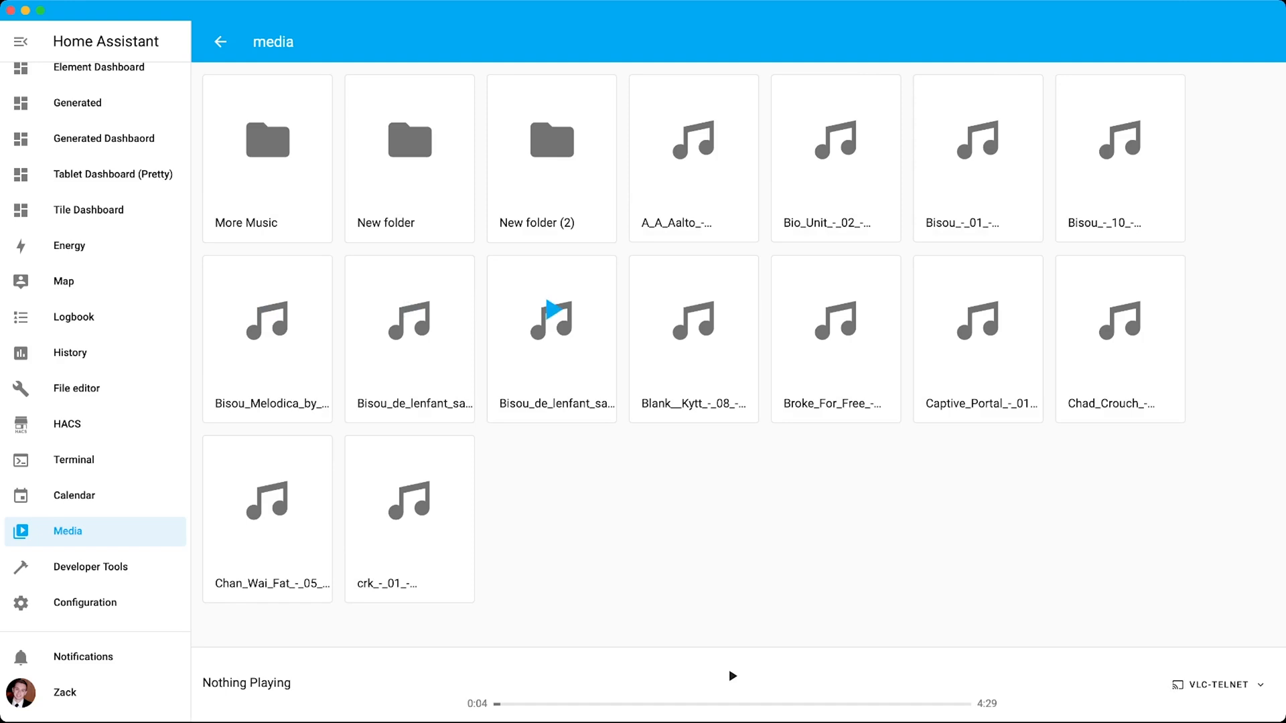
pyautogui.click(267, 339)
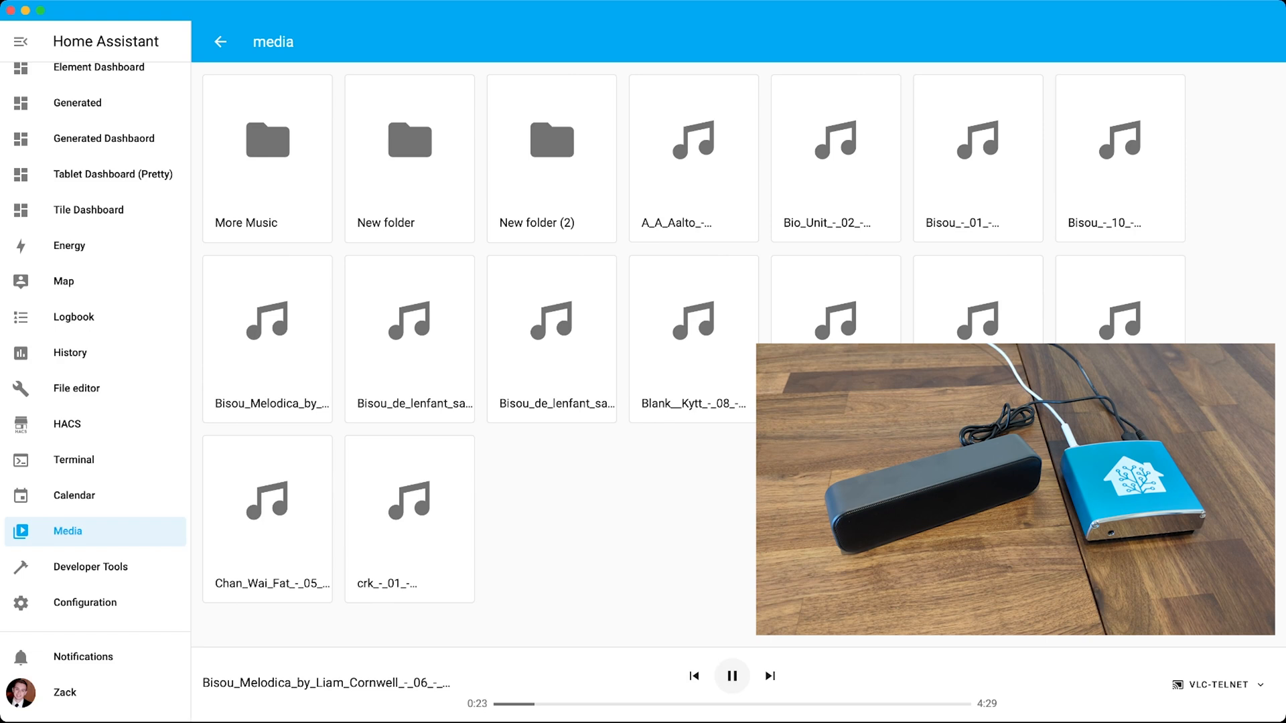
pyautogui.click(731, 676)
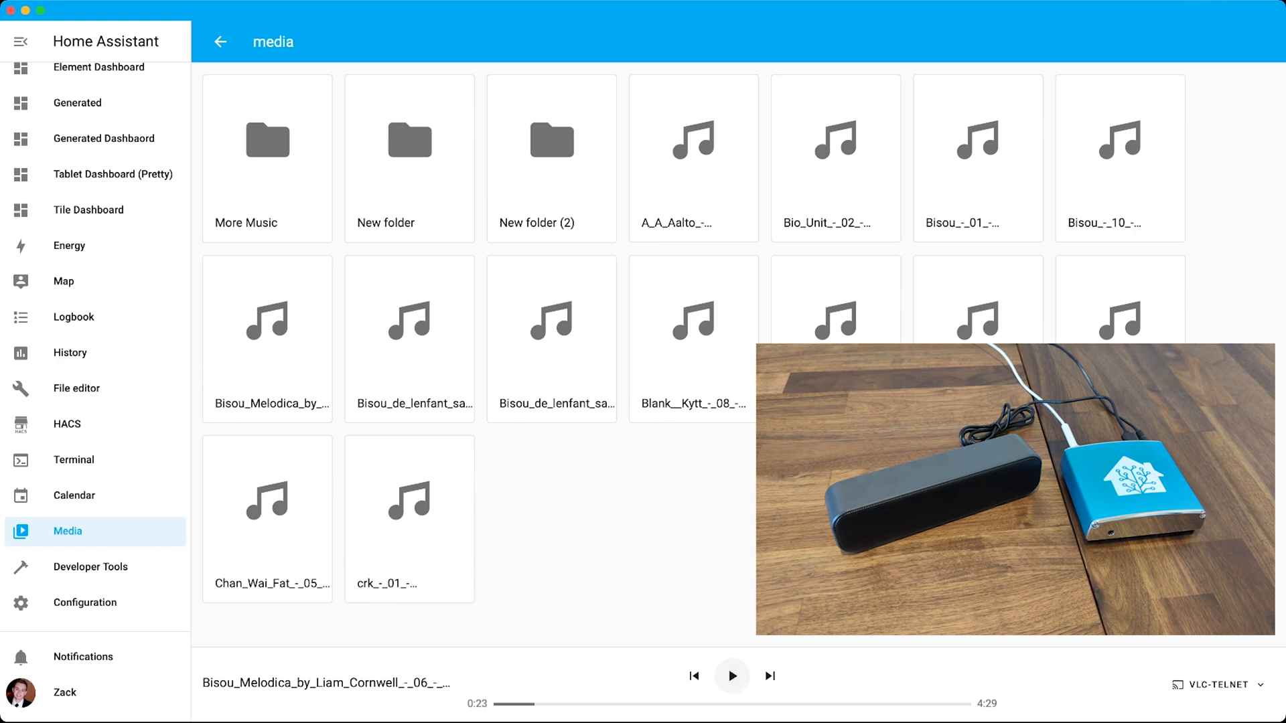